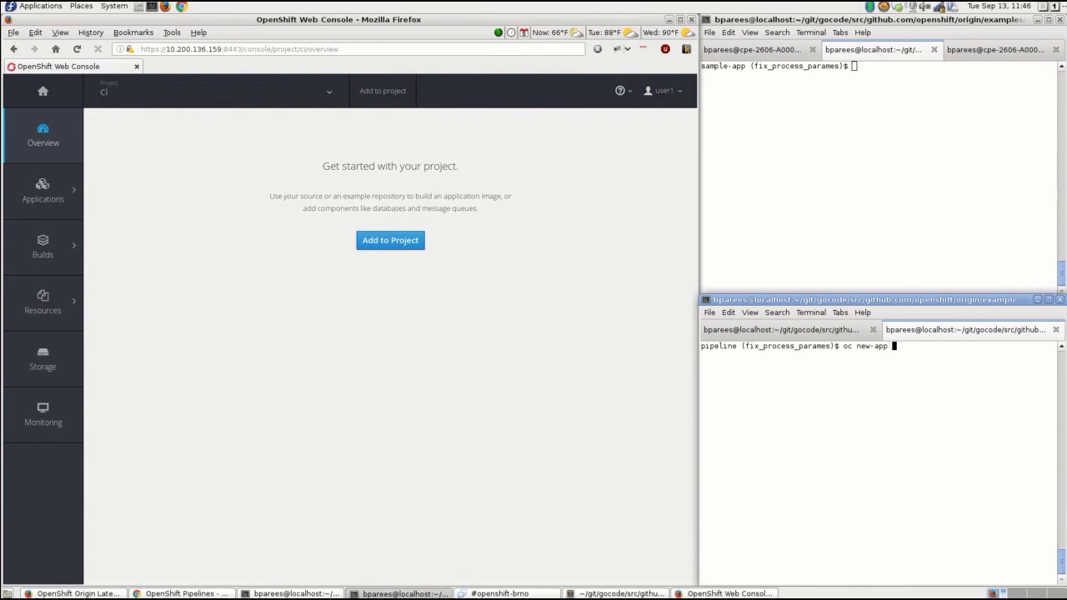
Run oc new-app with the Jenkins pipeline example template to create frontend, database and Jenkins.
key(Return)
text(oc get svc)
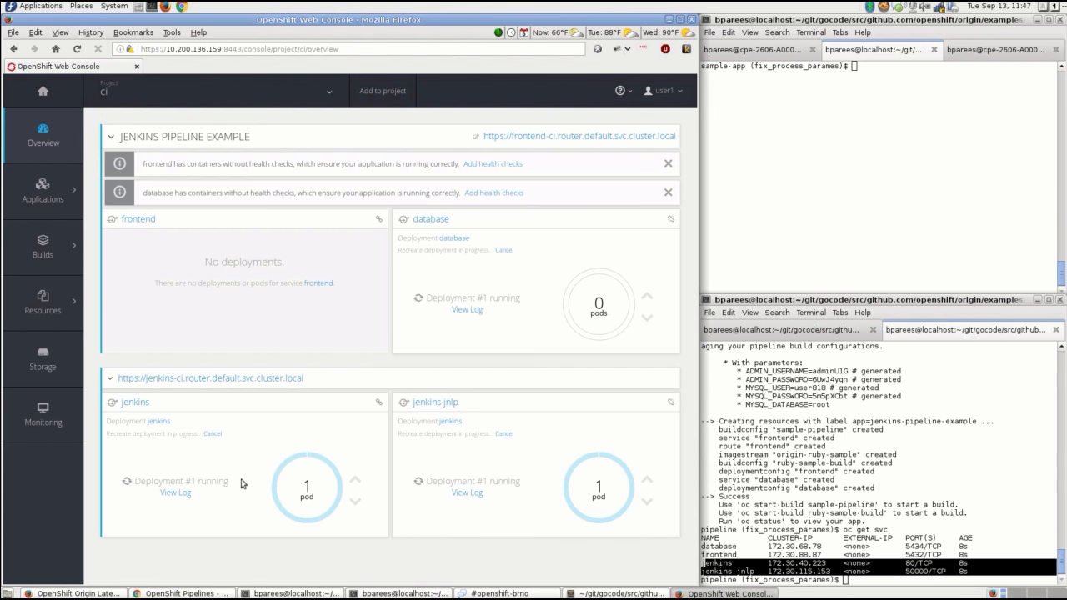
mouse_move(397, 553)
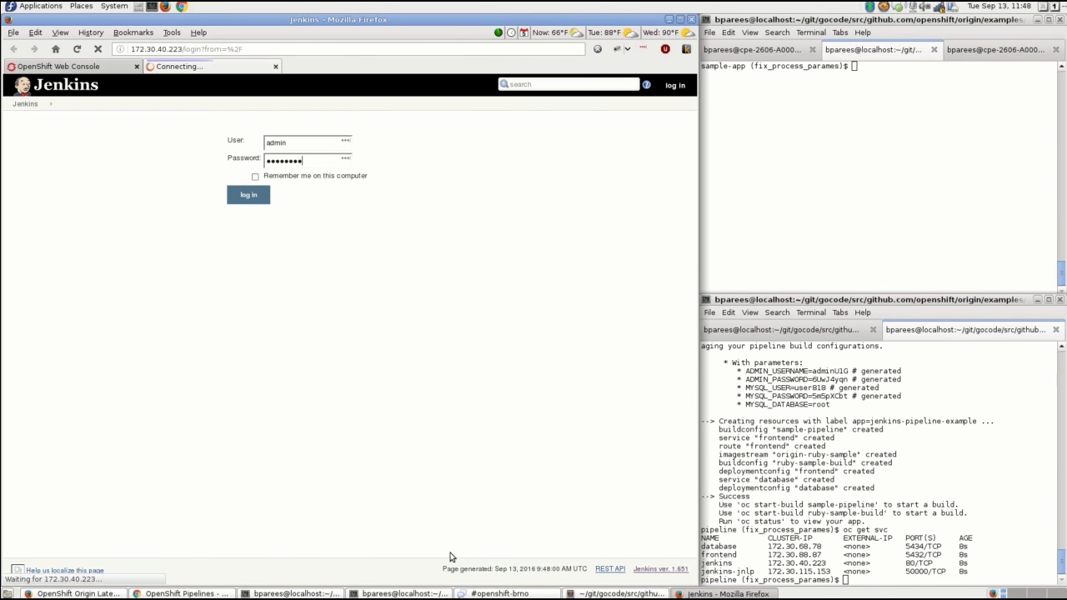
Log into Jenkins as admin to reach the dashboard listing OpenShift Sample and sample-pipeline.
click(247, 193)
text(oc start-build)
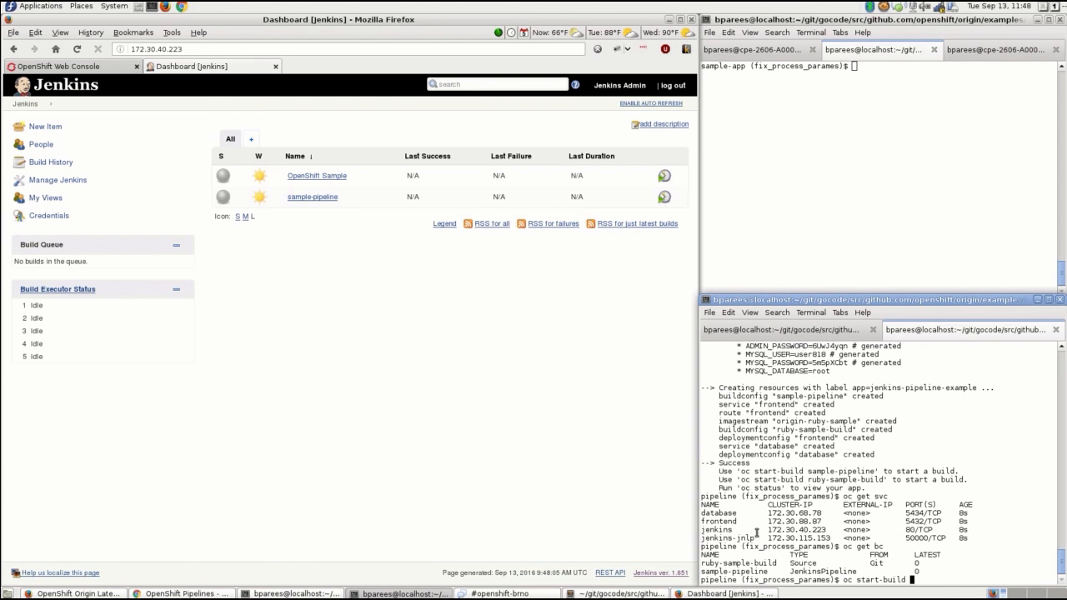
Start the sample-pipeline build with oc start-build, then list the project's pods.
text(sample-pipeline)
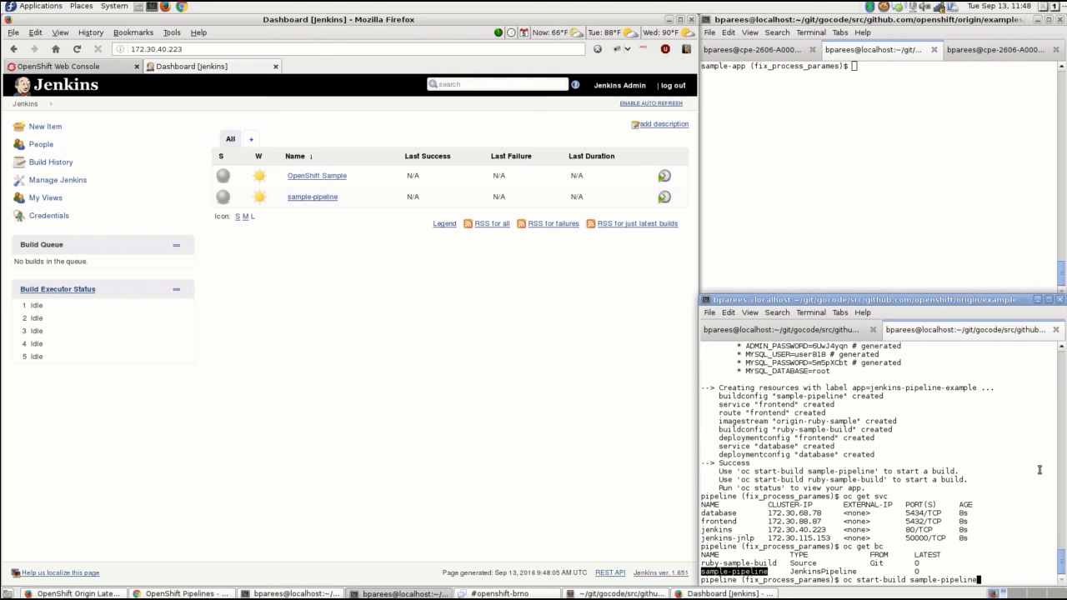
key(Return)
text(oc ge)
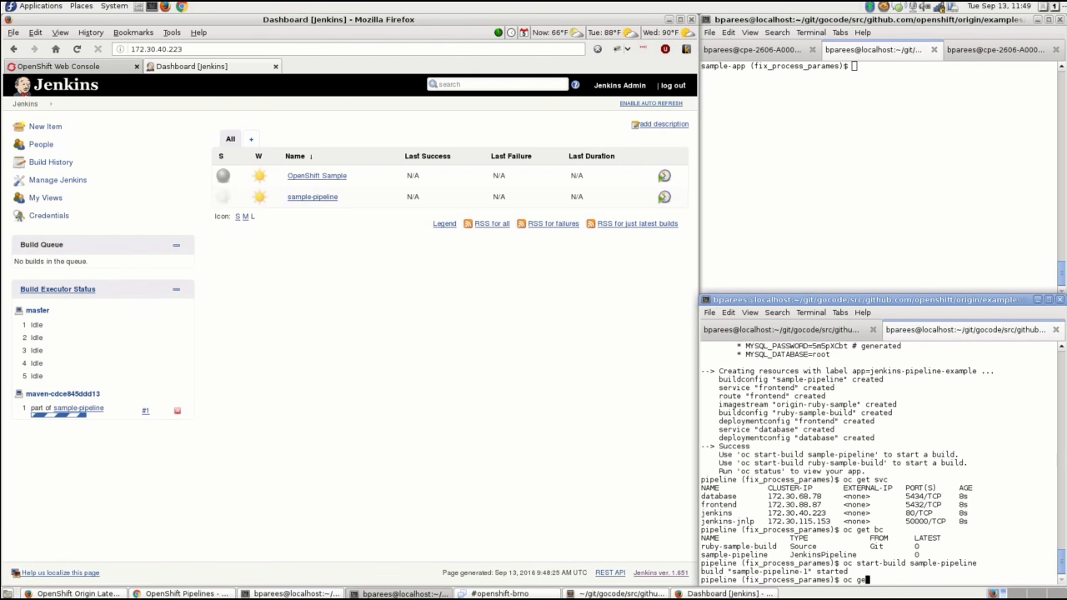
text(t pods)
key(Return)
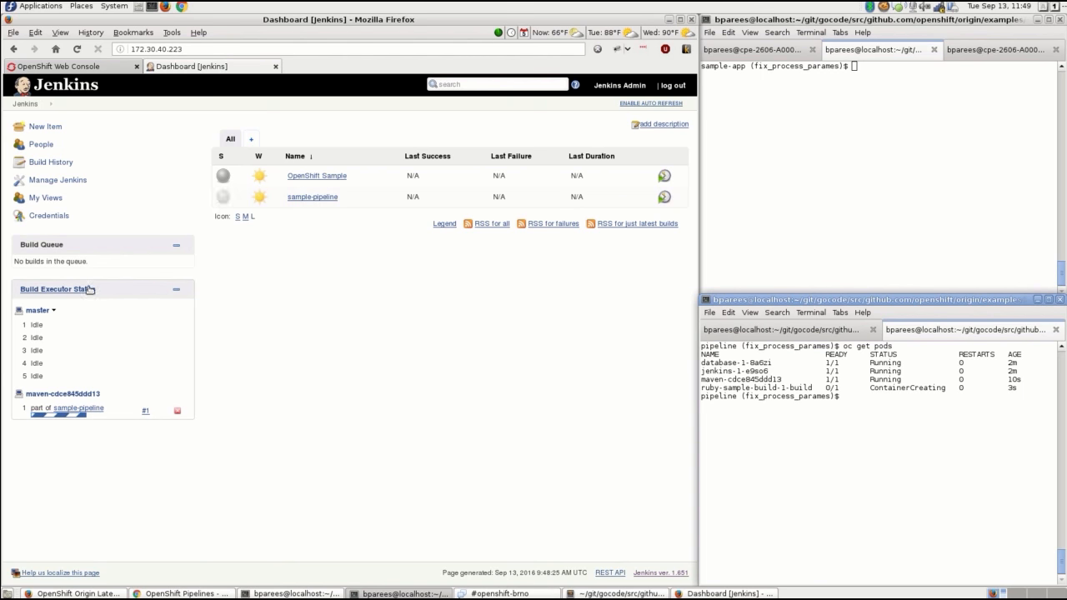
View the sample-pipeline job's Stage View in Jenkins, then return to the OpenShift console.
click(311, 197)
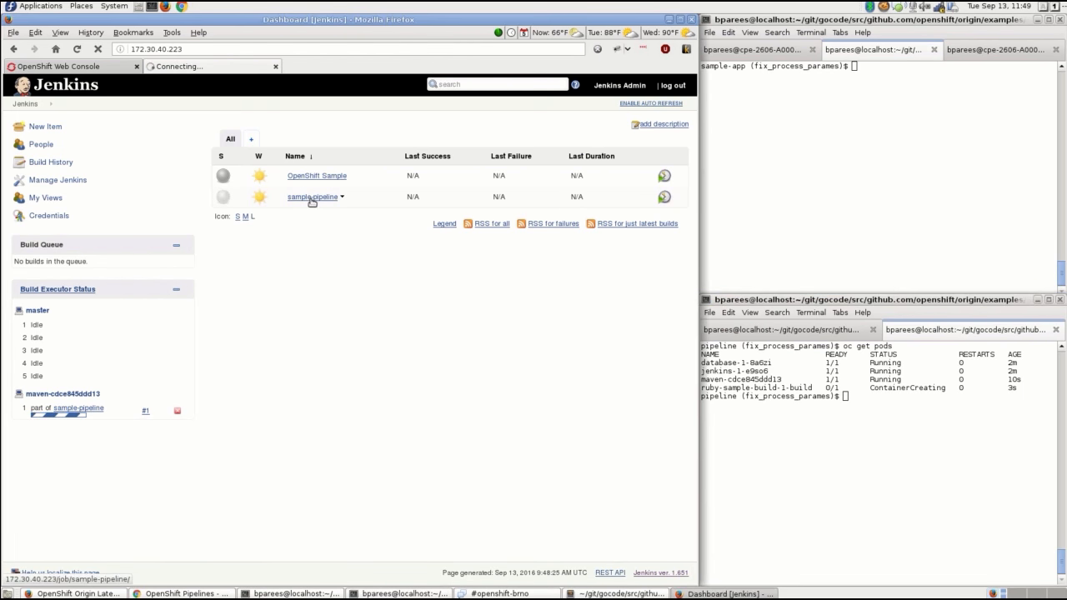
click(310, 197)
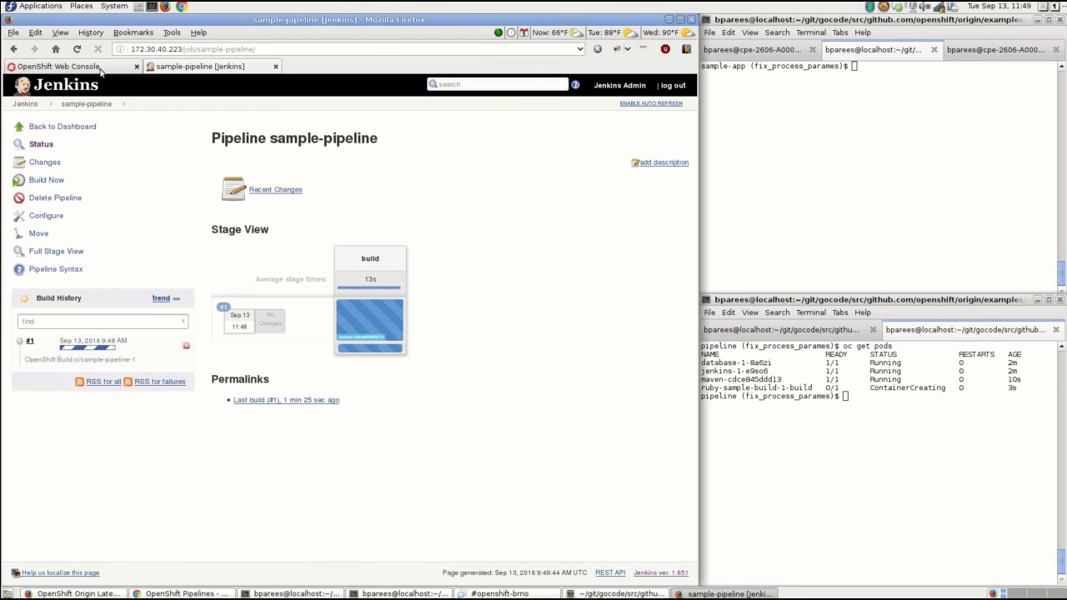
click(58, 66)
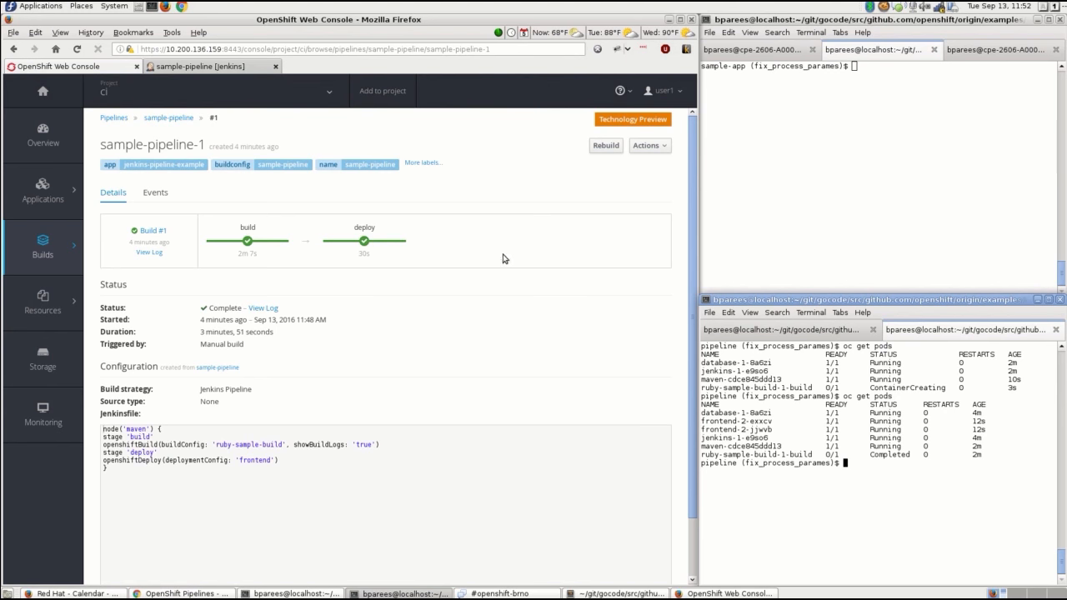
Return from the completed sample-pipeline-1 build to the project Overview.
click(44, 133)
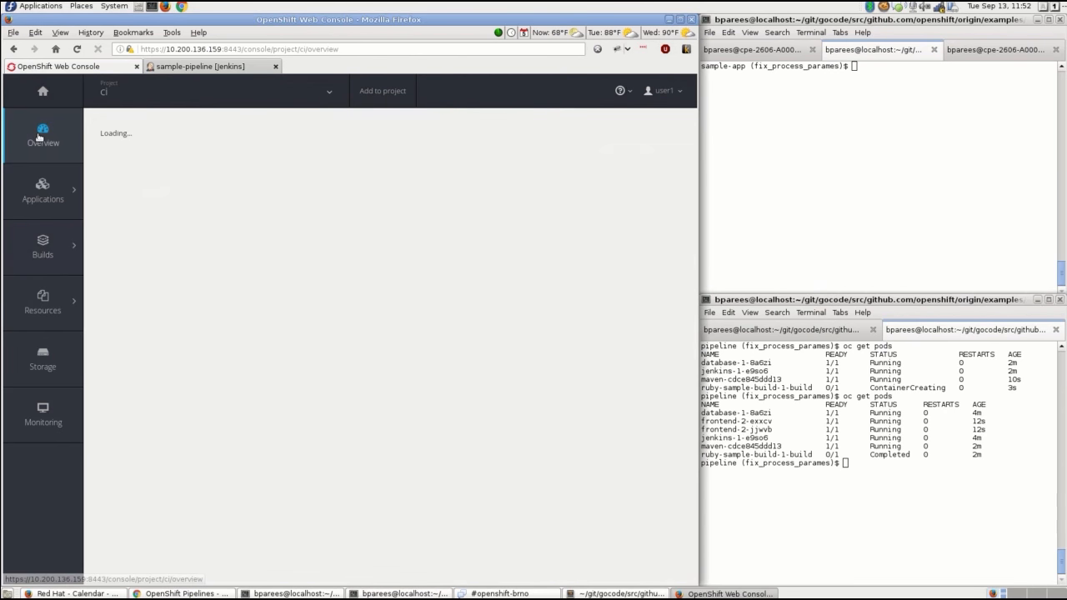